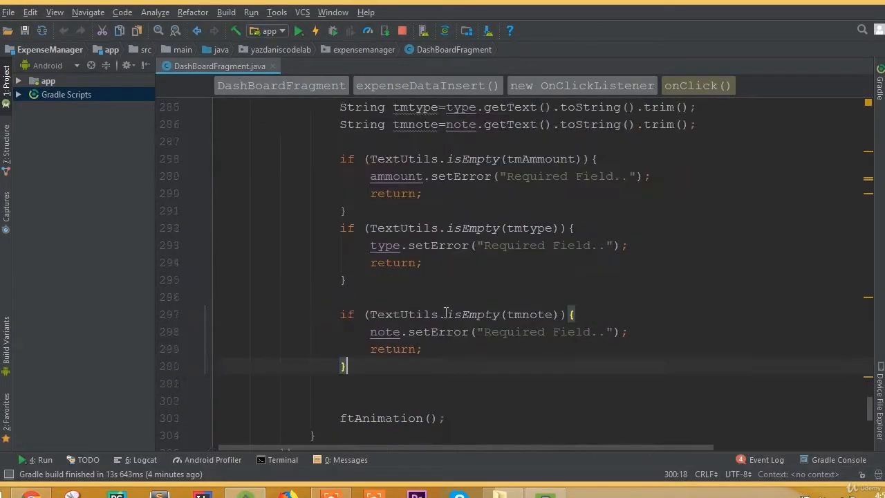
# After the validation checks, add String id = mExpenseDatabase.push().getKey();
pyautogui.scroll(-3)
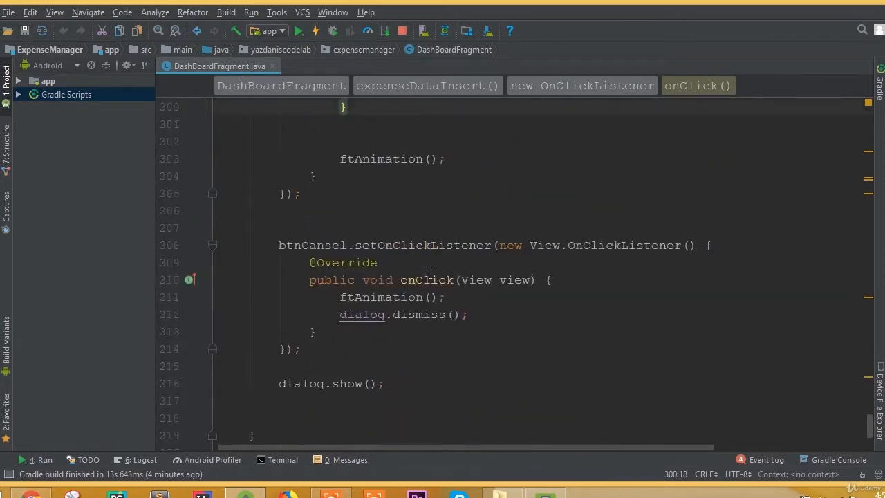
pyautogui.write('s')
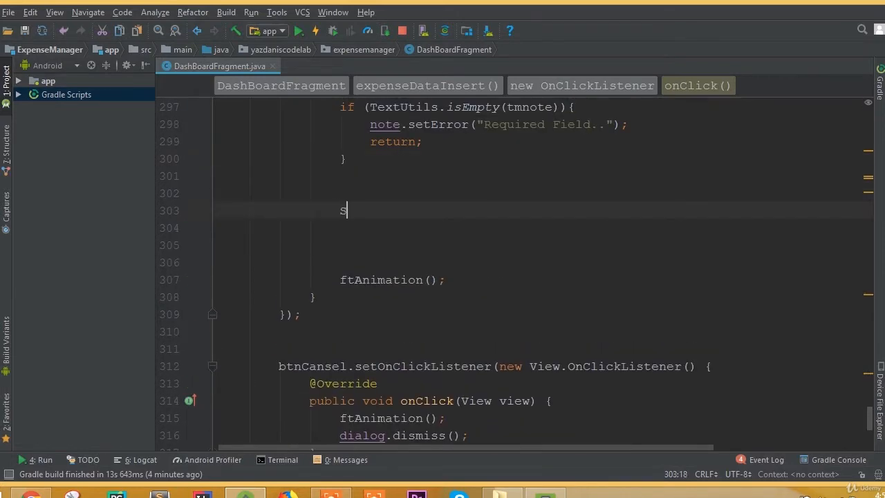
pyautogui.write('tring id=')
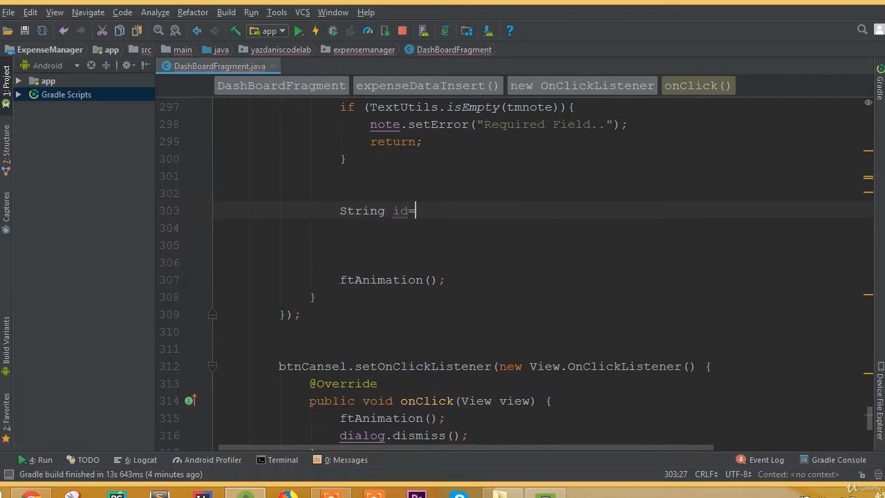
pyautogui.write('ex')
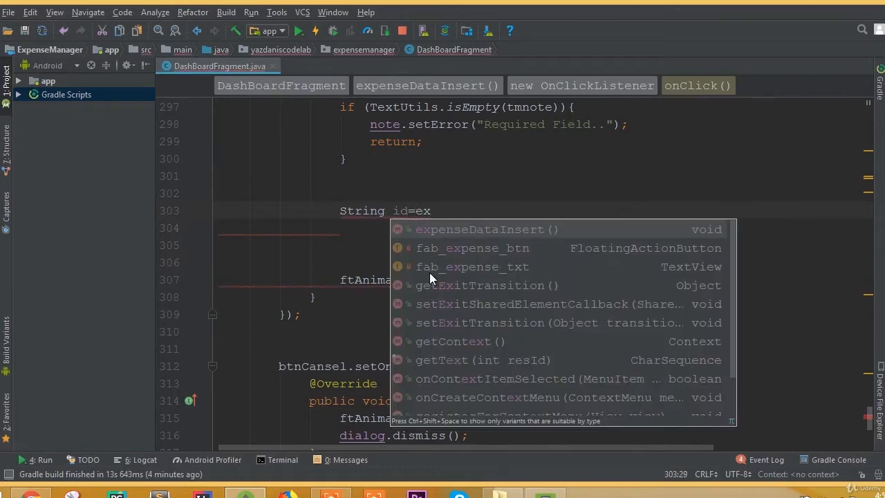
pyautogui.write('mExpenseDatabase.p')
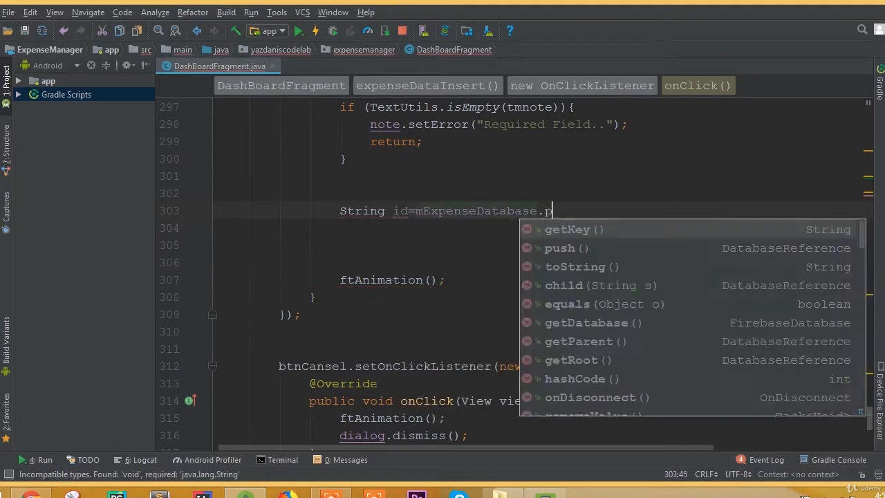
pyautogui.write('push().getKey();')
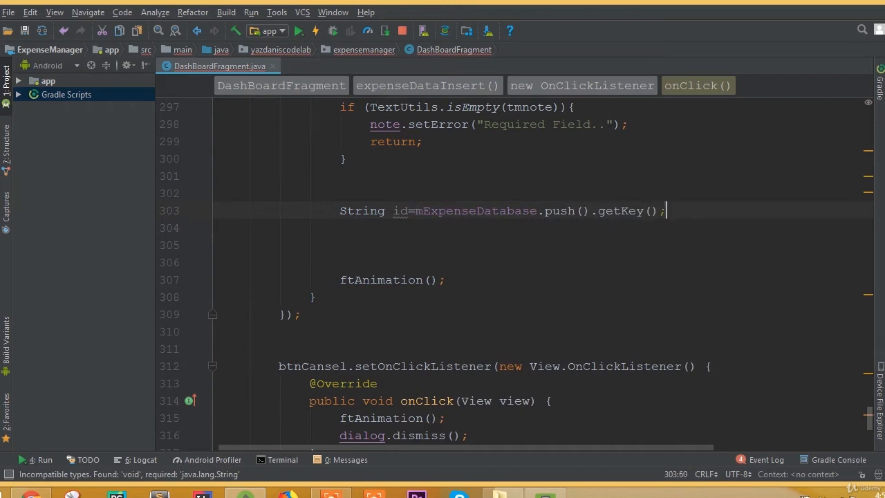
# Add mDate as DateFormat.getDateInstance().format(new Date()) and begin a new Data object
pyautogui.write('Str')
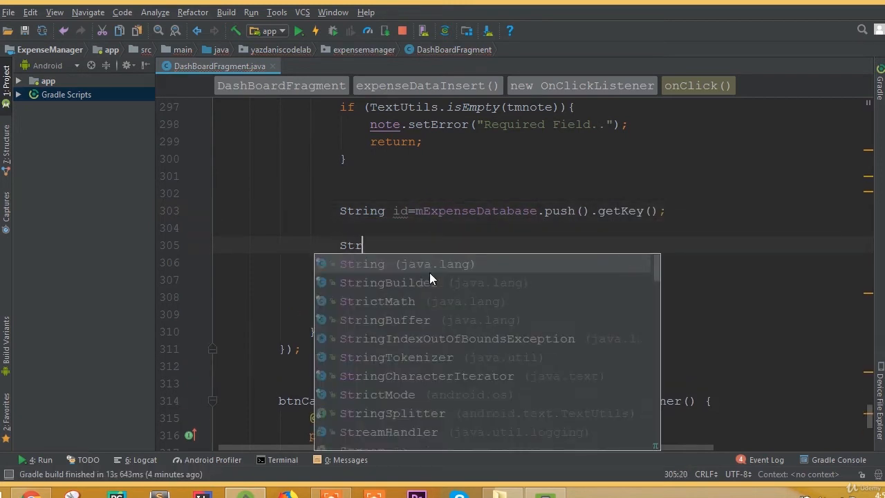
pyautogui.write('ing mDate')
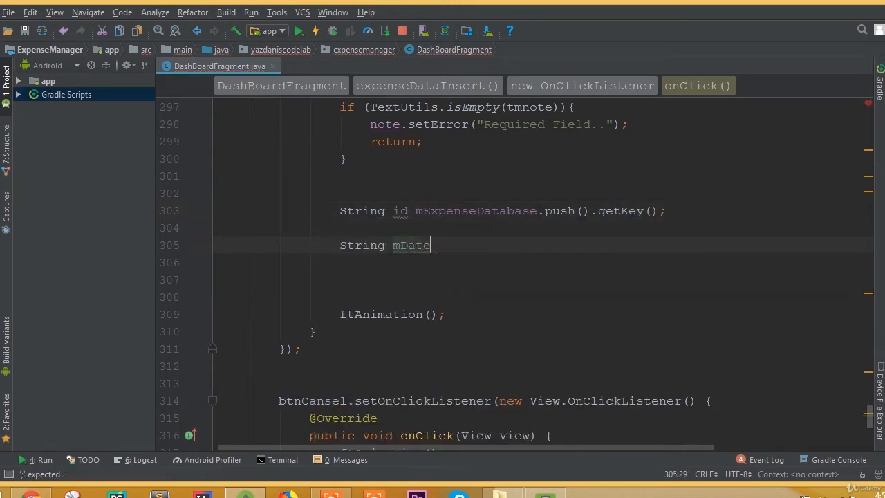
pyautogui.write('=DateFormat')
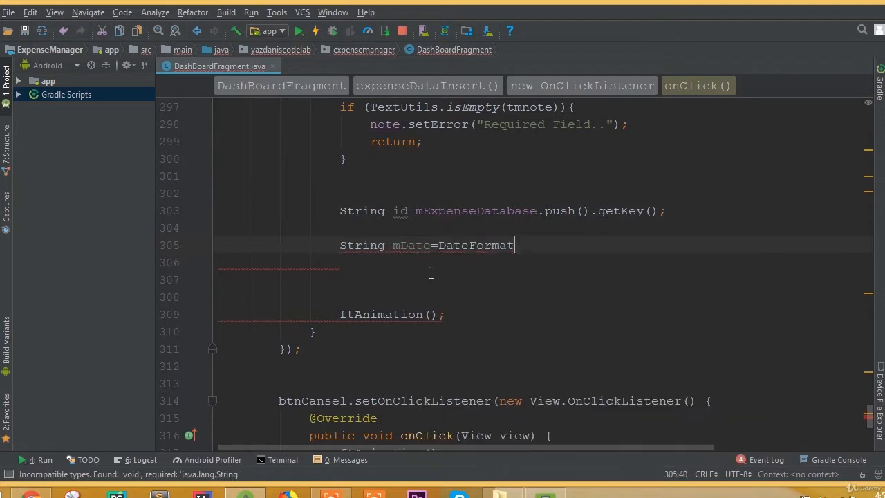
pyautogui.write('.getDateInstance().')
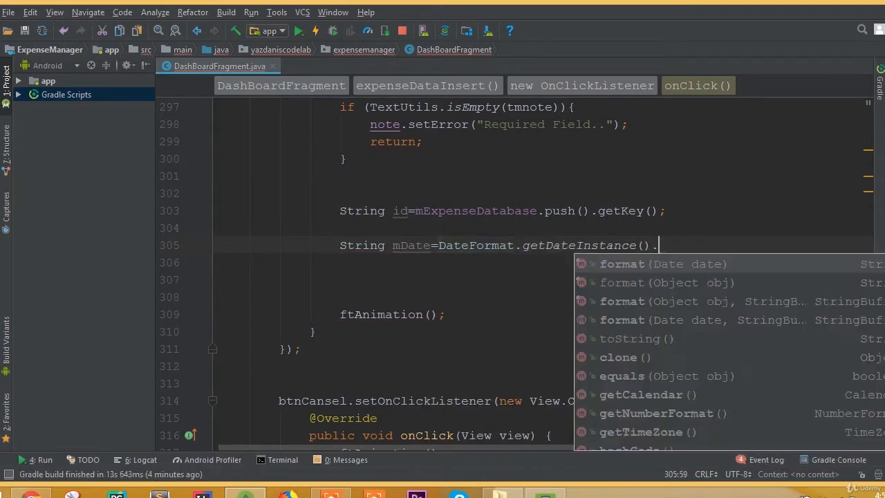
pyautogui.write('format(new Date());')
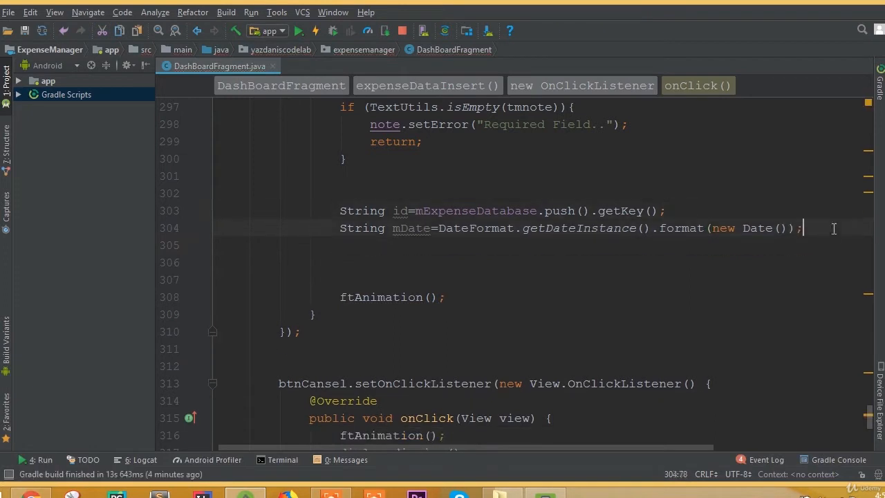
pyautogui.write('Data data=n')
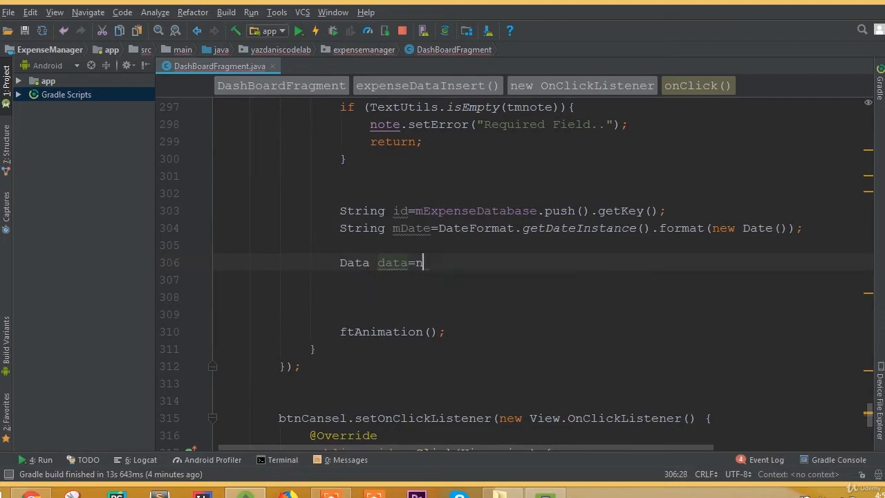
pyautogui.write('ew Data(')
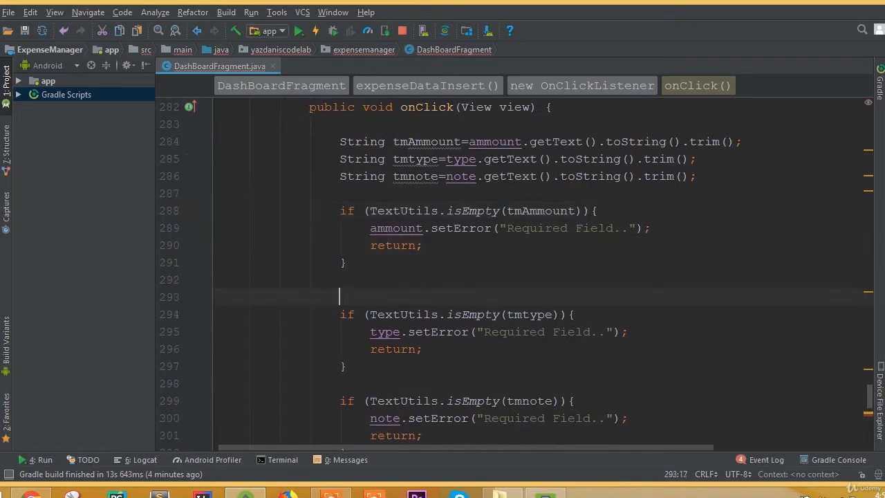
# Add int inamount = Integer.parseInt(tmAmmount); below the amount check
pyautogui.write('int')
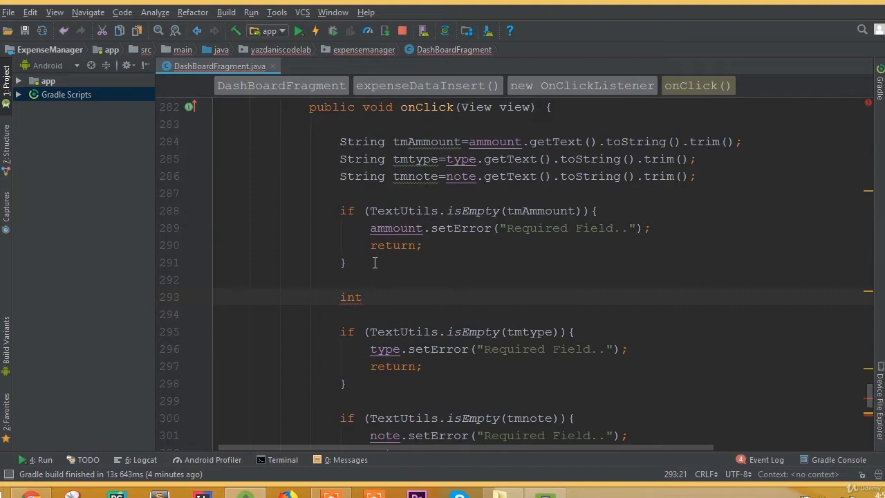
pyautogui.write('ina')
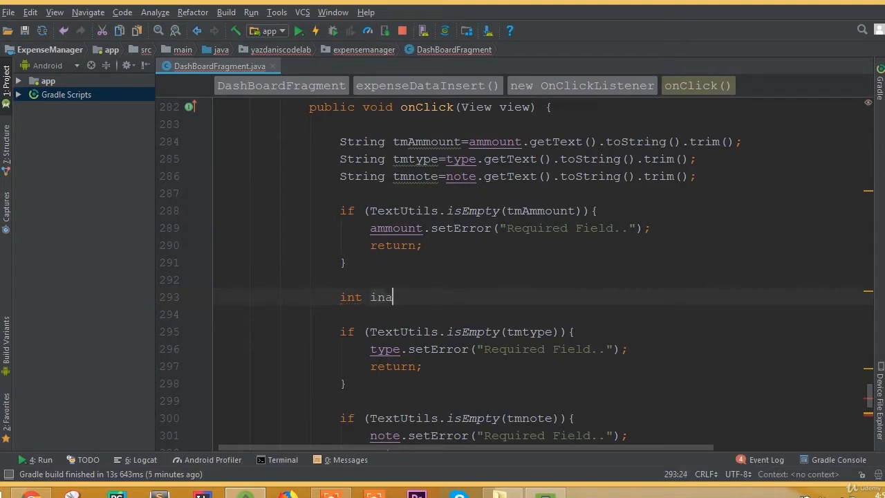
pyautogui.write('mount=Integer')
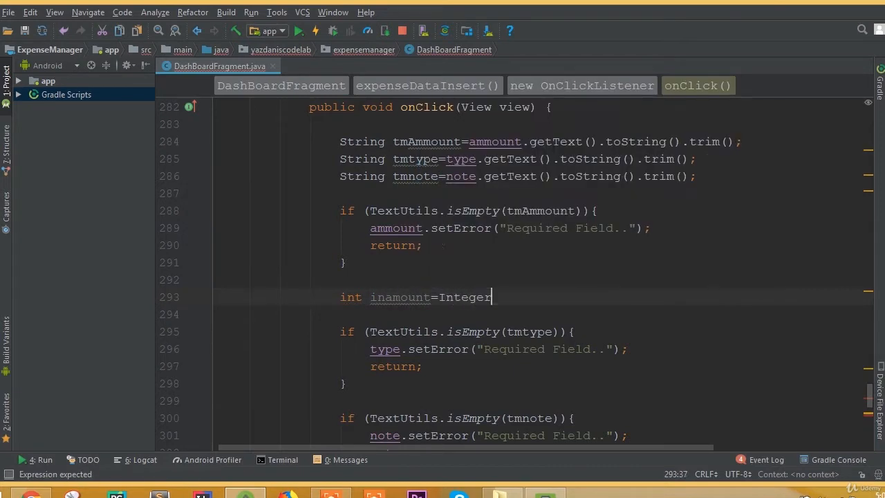
pyautogui.write('.parseInt()')
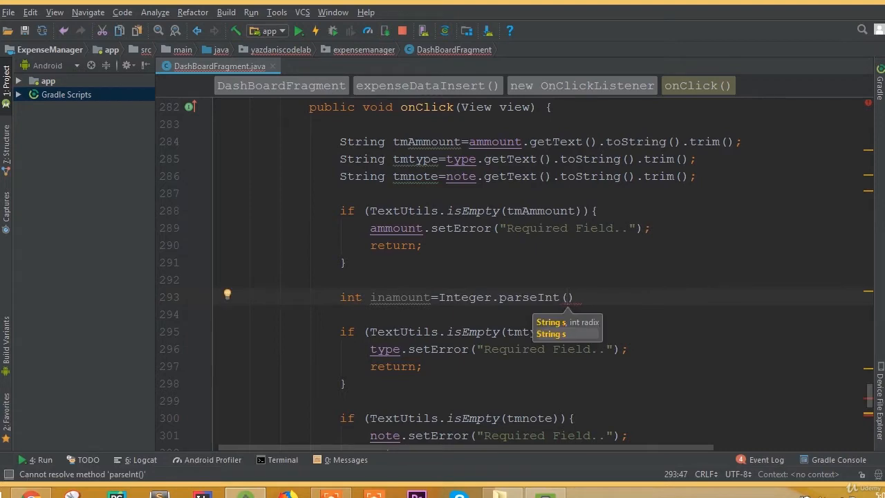
pyautogui.write('tmAmmount')
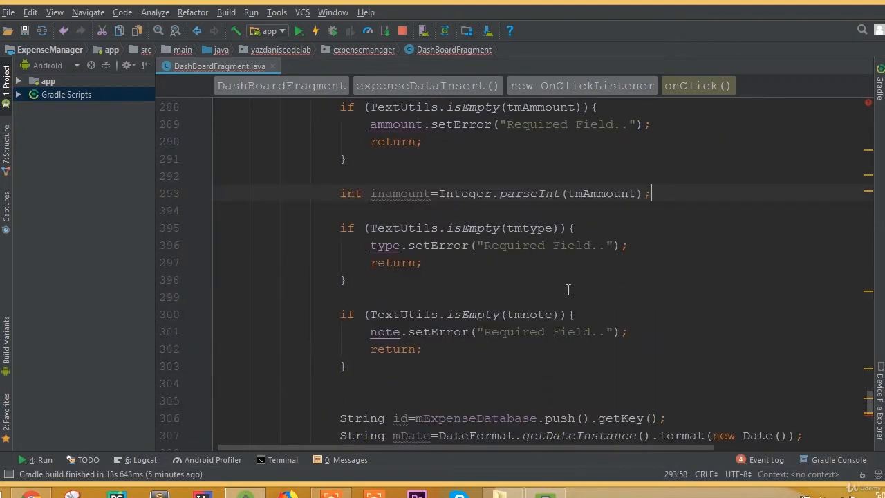
# Pass inamount, the entered text fields, id and mDate into the Data constructor
pyautogui.scroll(-3)
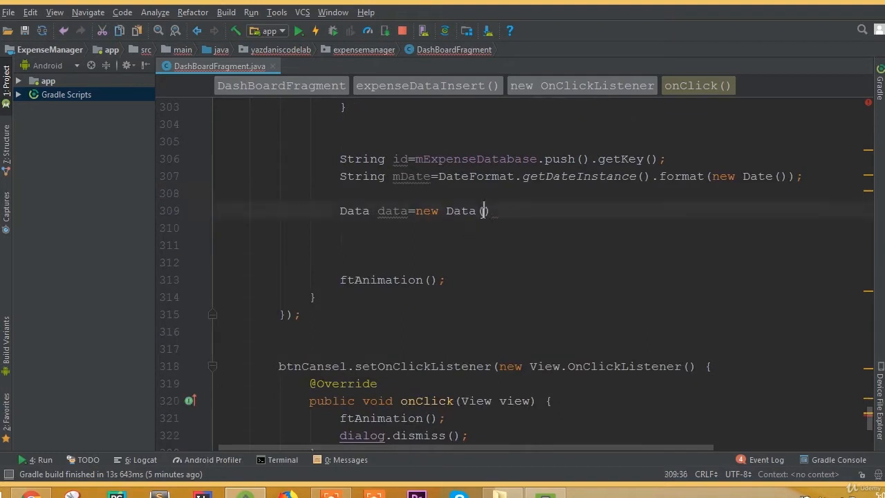
pyautogui.write('inamount,')
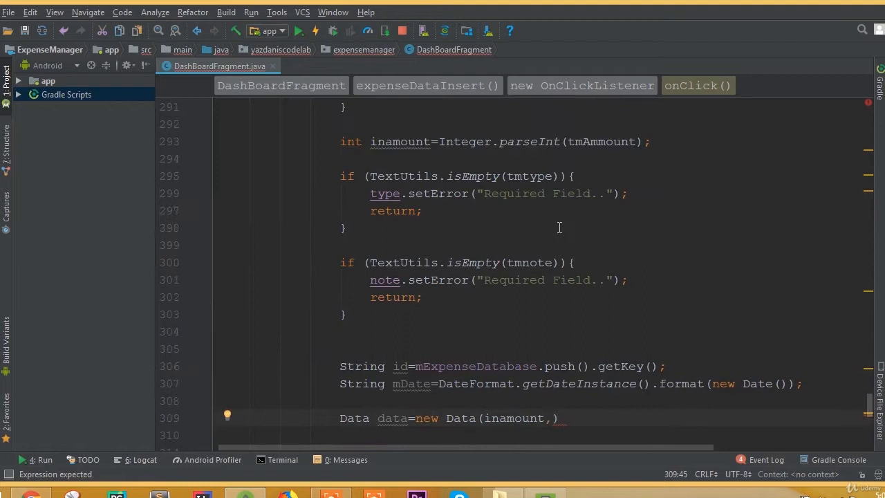
pyautogui.write('tmtype,tmnote')
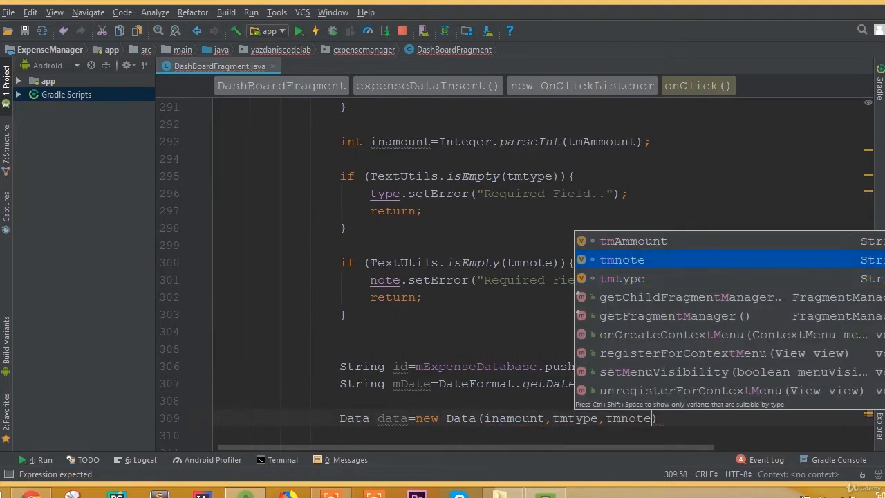
pyautogui.write(',id')
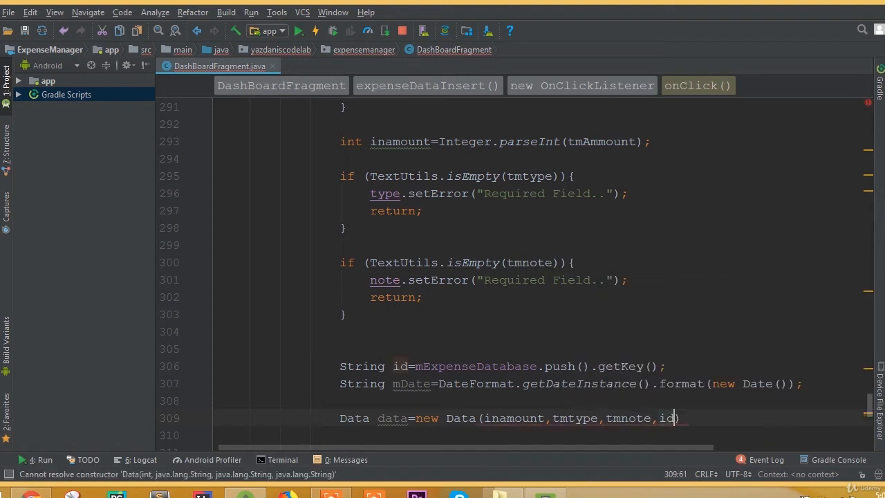
pyautogui.write(',mDate')
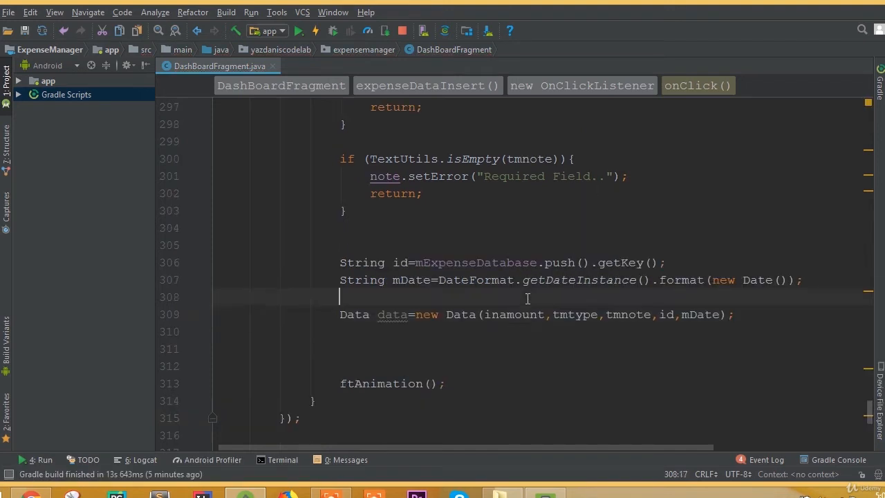
# Add mExpenseDatabase.child(id).setValue(data); followed by dialog.dismiss();
pyautogui.scroll(-3)
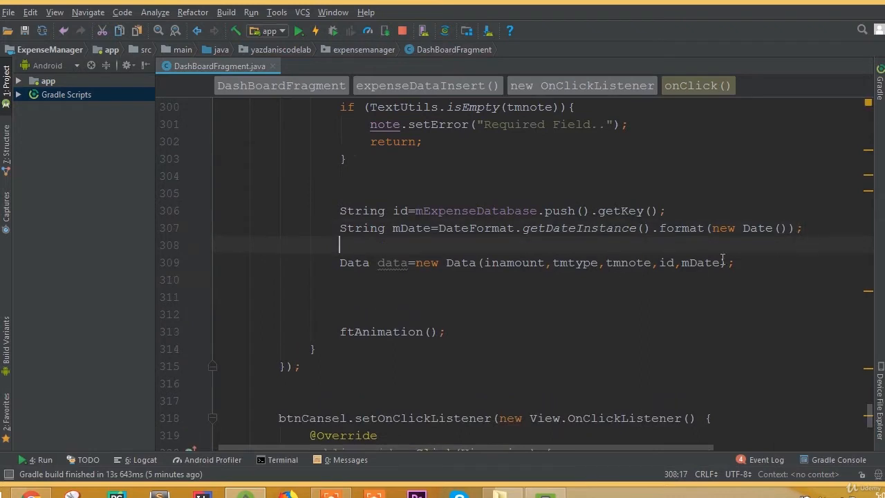
pyautogui.write('mExpenseDatabase.child(')
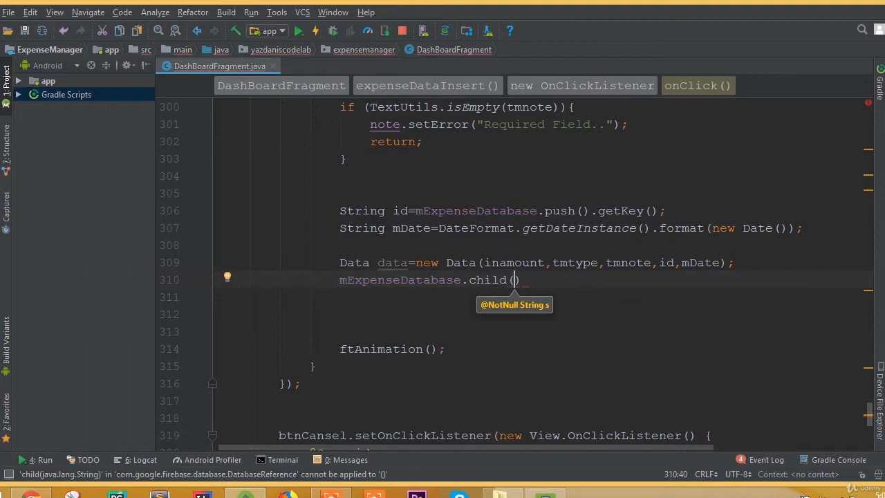
pyautogui.write('id')
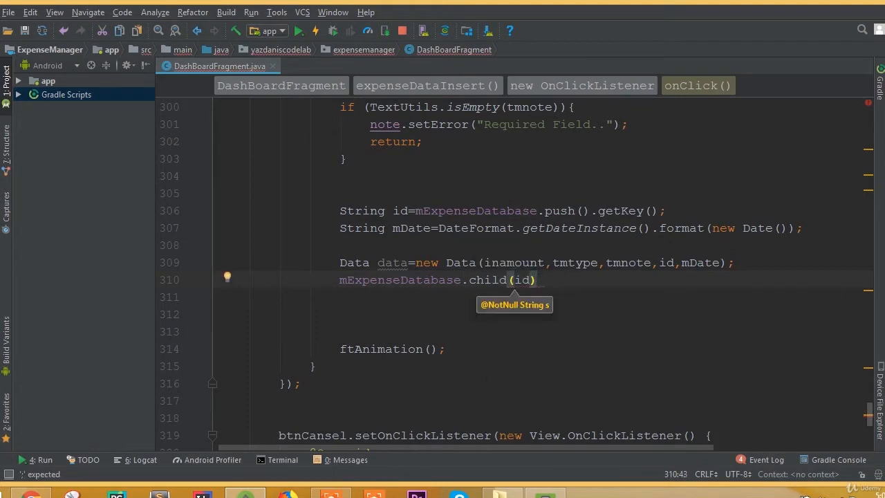
pyautogui.write('.setValue(da')
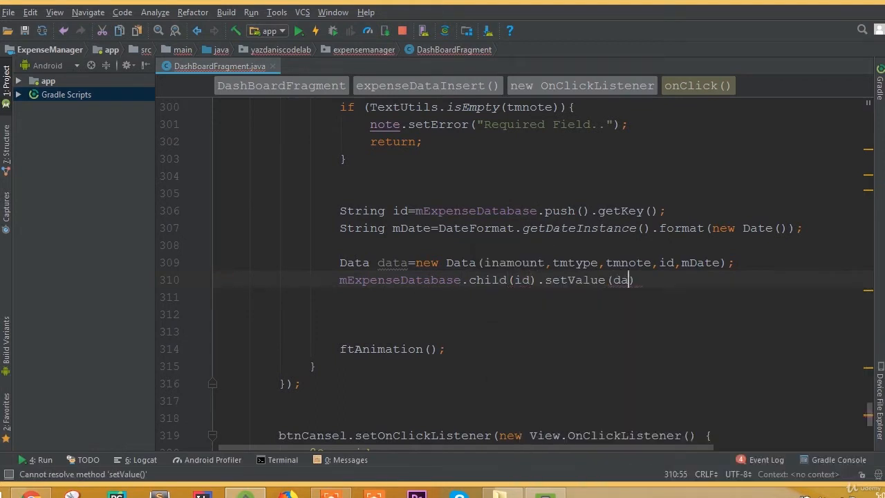
pyautogui.write('ta);')
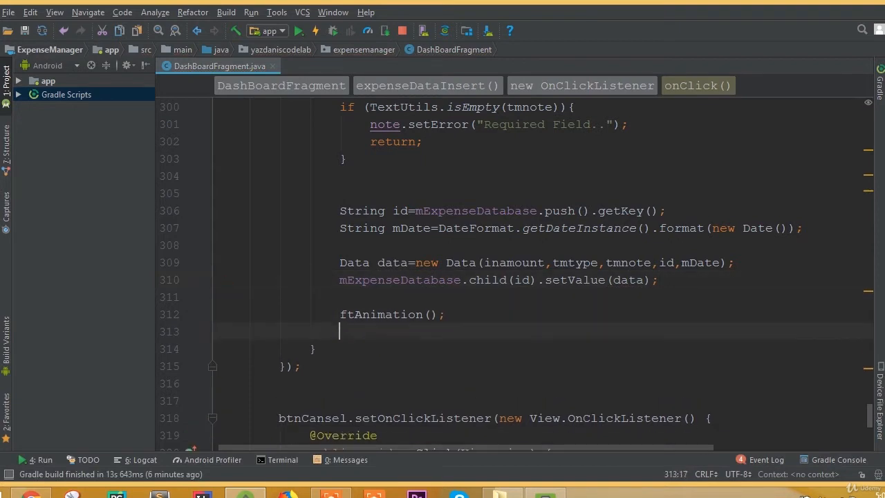
pyautogui.write('dialog.dismiss();')
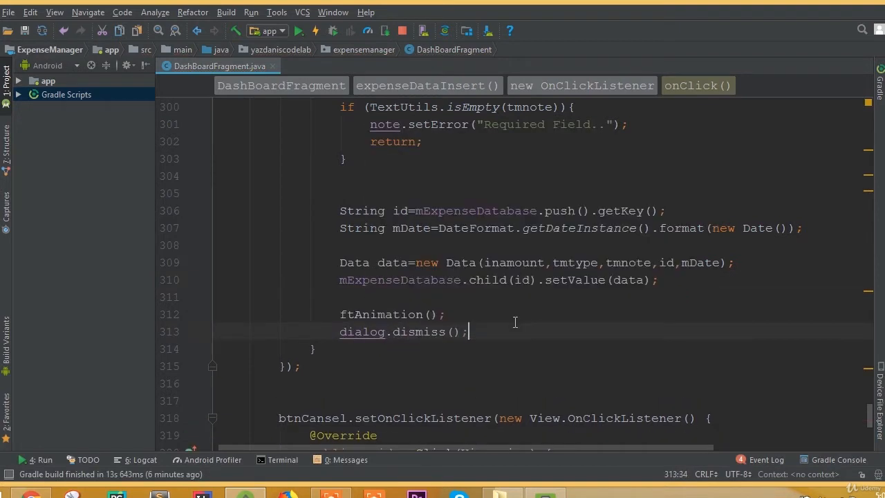
# Run the app, open the Expense form and enter the amount 800
pyautogui.click(500, 280)
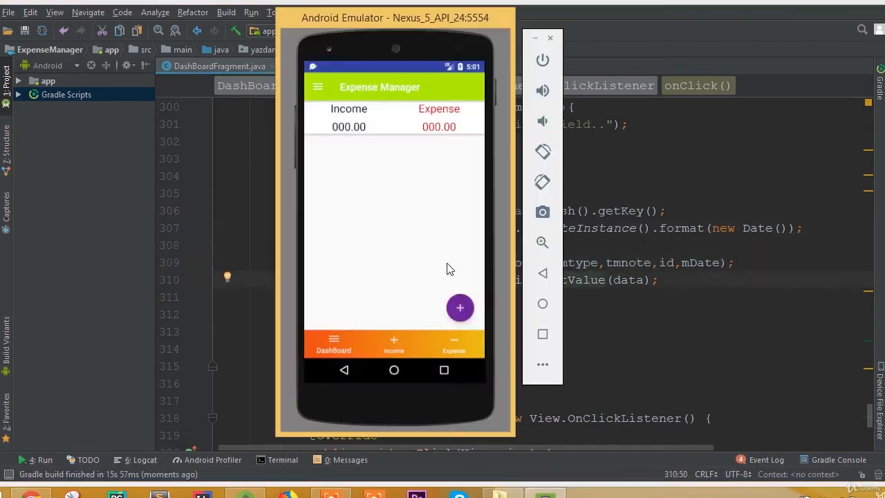
pyautogui.click(460, 308)
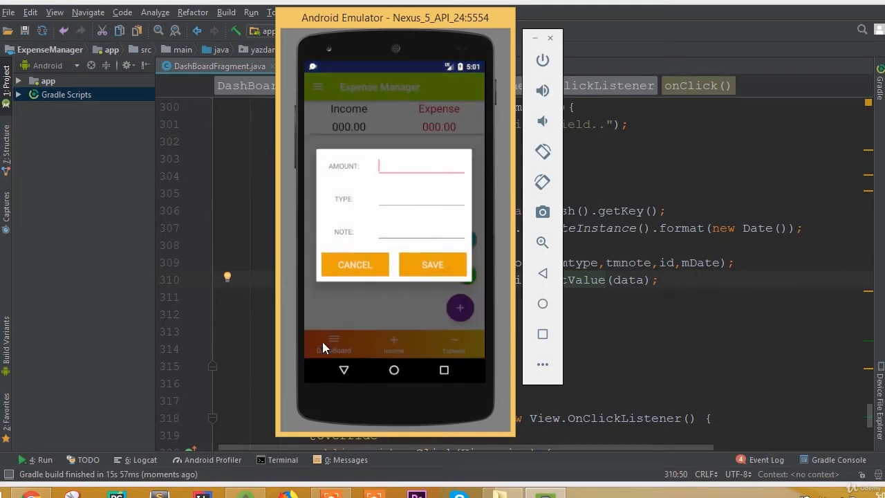
pyautogui.click(422, 166)
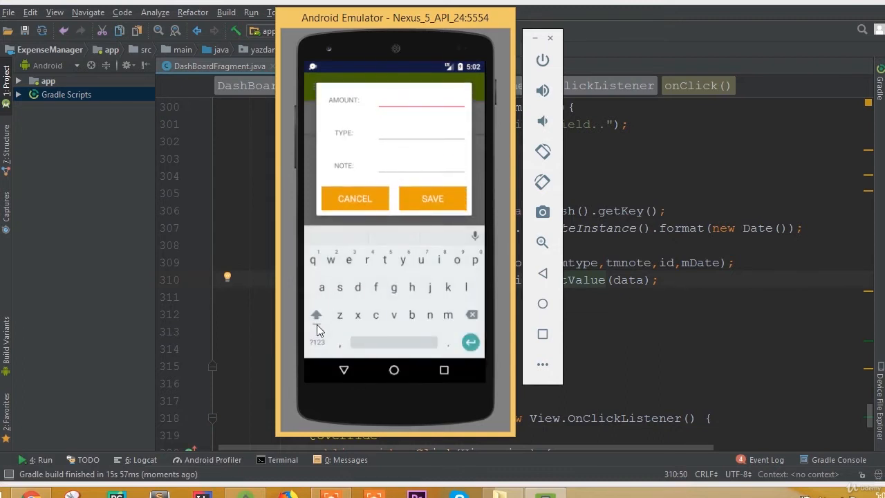
pyautogui.click(316, 341)
pyautogui.write('800')
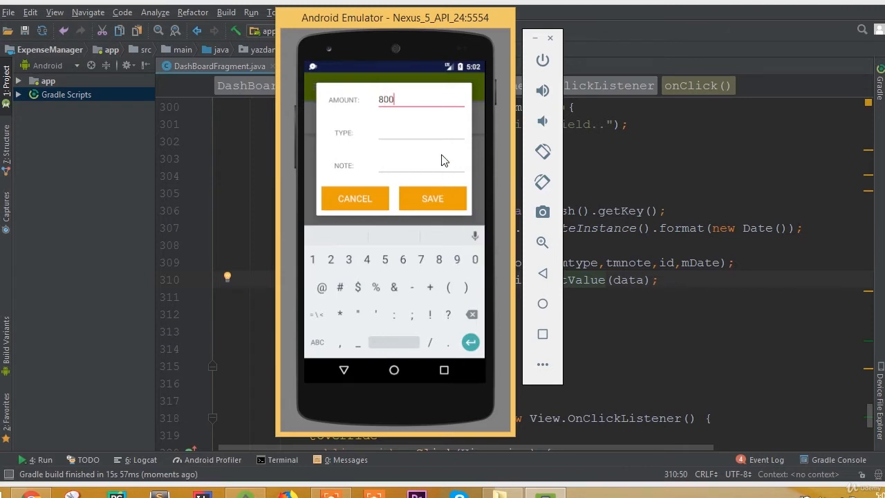
# Enter type Food and note 'I bought some food.', then save the expense
pyautogui.click(422, 132)
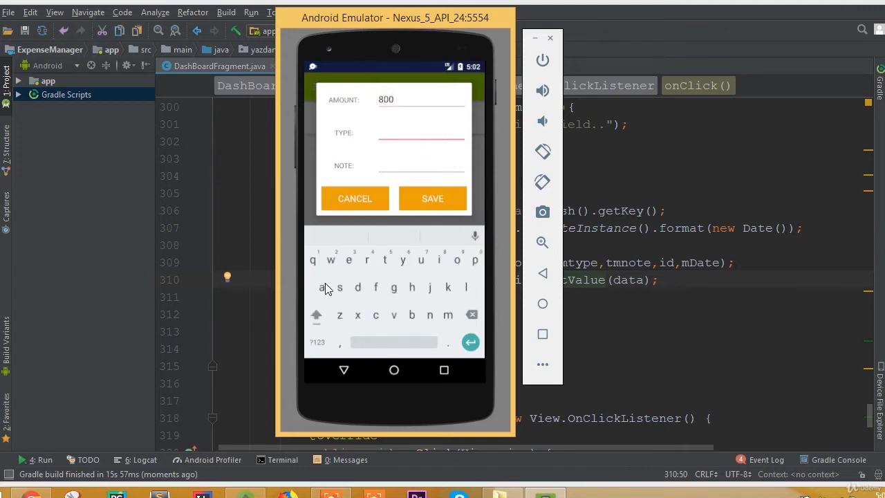
pyautogui.click(316, 315)
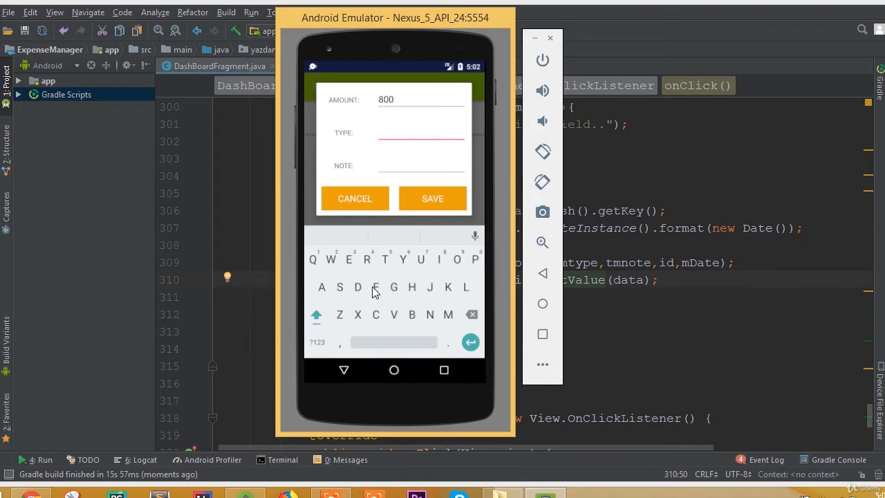
pyautogui.write('Fo')
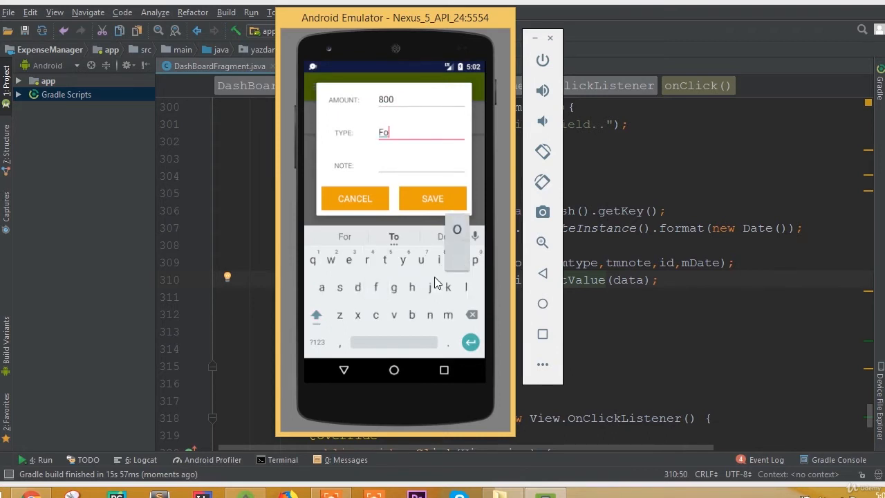
pyautogui.write('od')
pyautogui.click(421, 165)
pyautogui.write('I v')
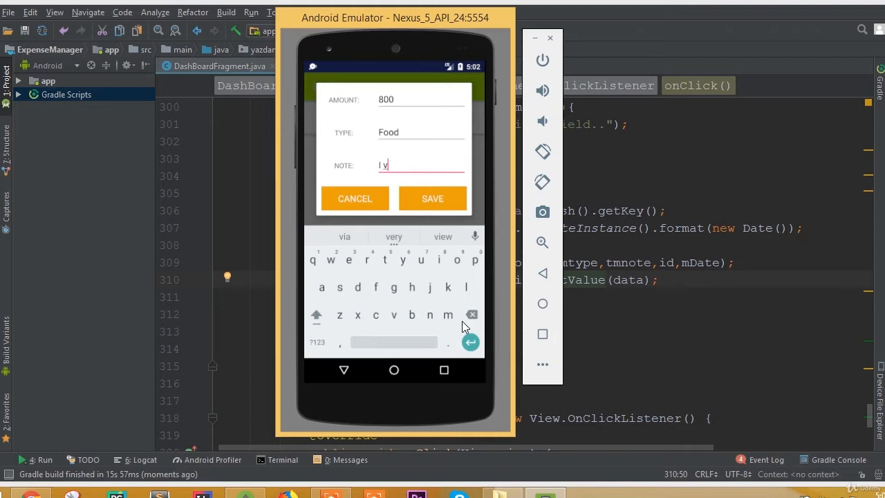
pyautogui.click(472, 315)
pyautogui.write('bought som')
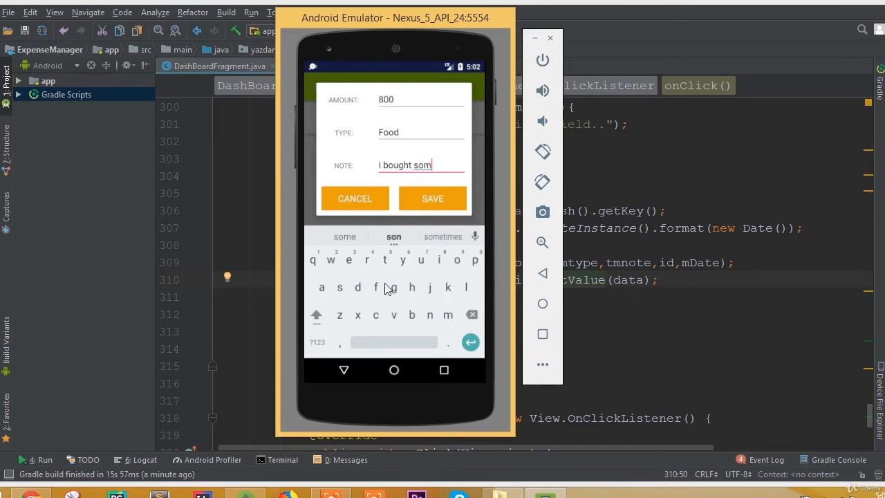
pyautogui.click(344, 236)
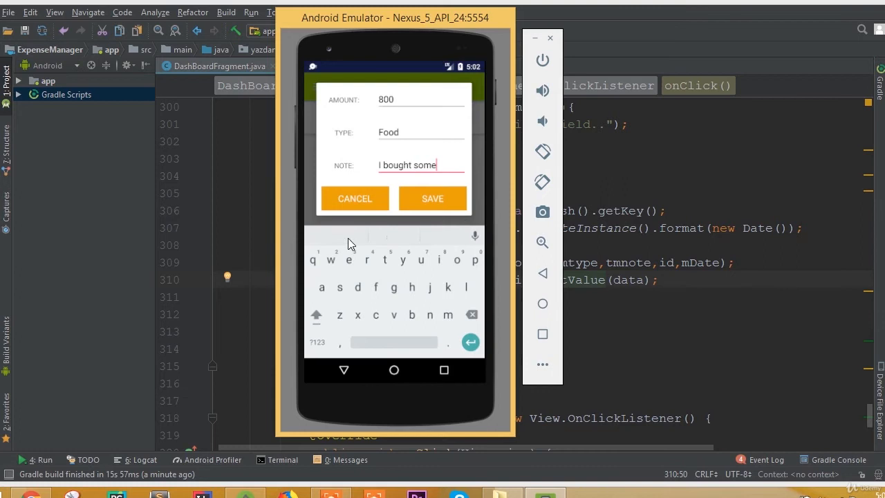
pyautogui.moveTo(412, 322)
pyautogui.write(' food.')
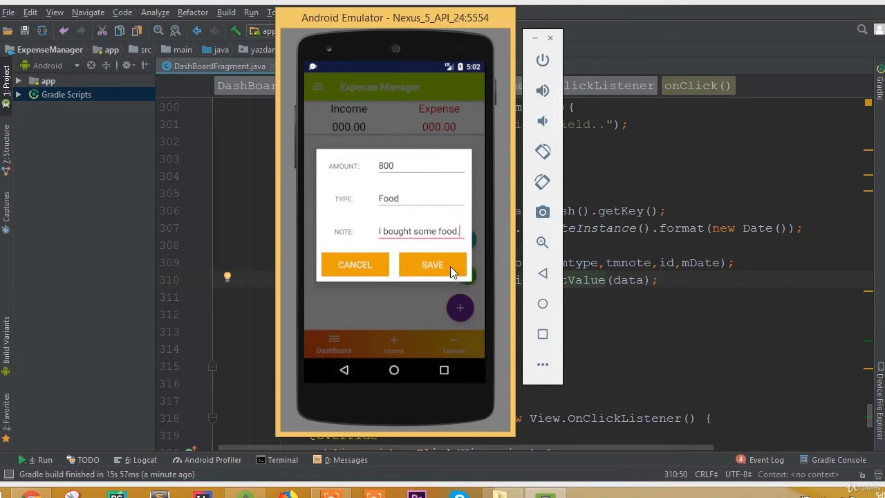
pyautogui.click(432, 264)
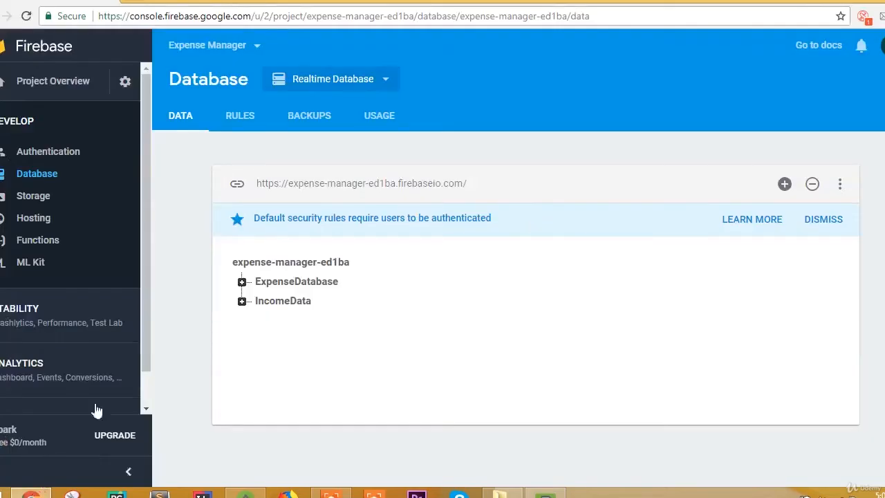
pyautogui.moveTo(248, 250)
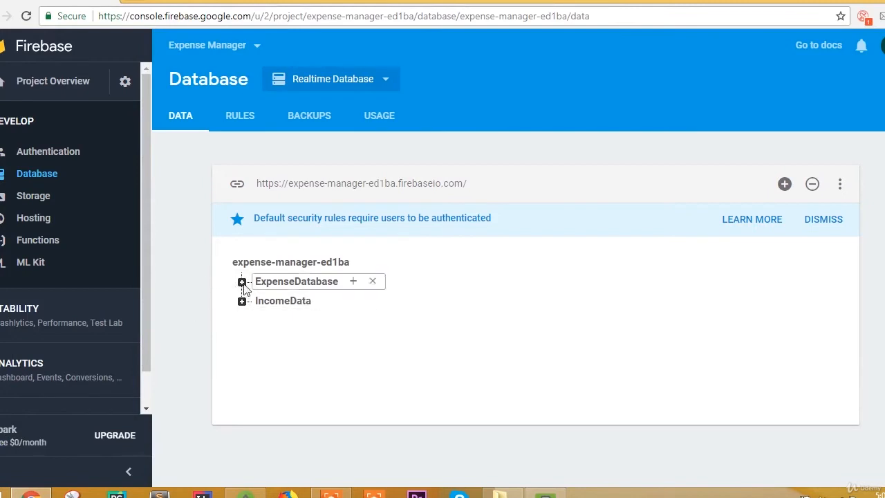
# Expand ExpenseDatabase and IncomeData to inspect the 800 Food expense and Salary income
pyautogui.click(241, 282)
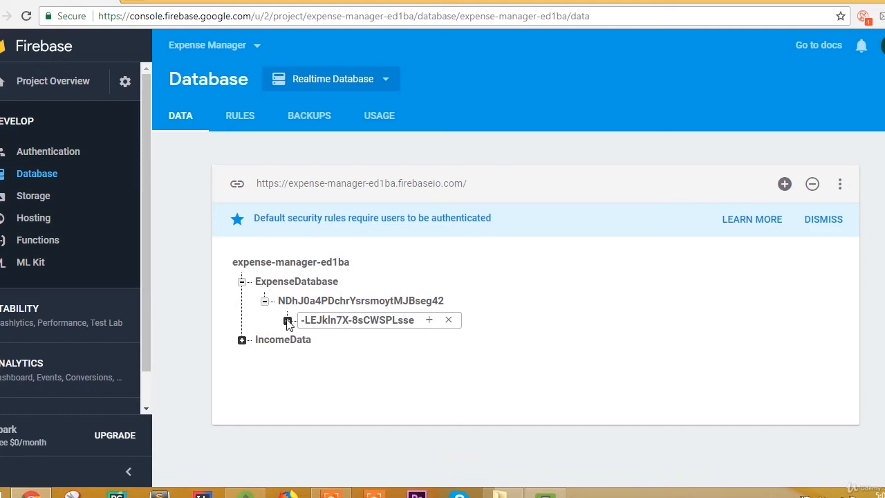
pyautogui.click(288, 319)
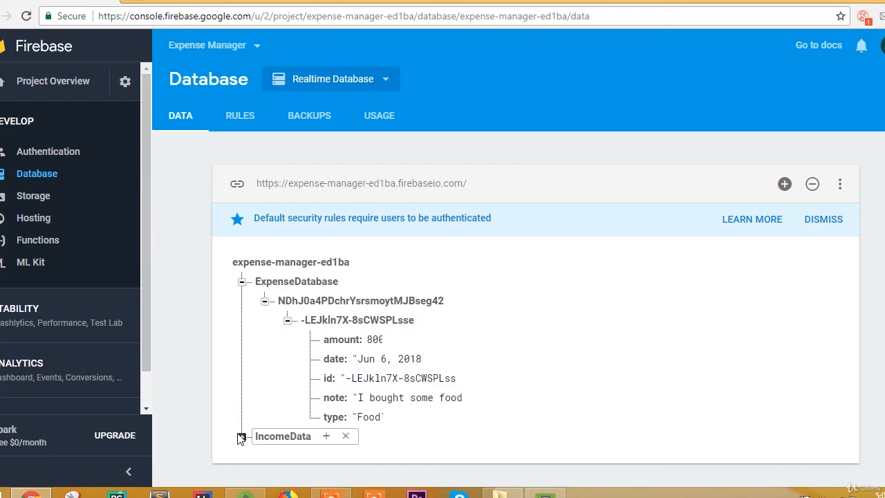
pyautogui.click(240, 437)
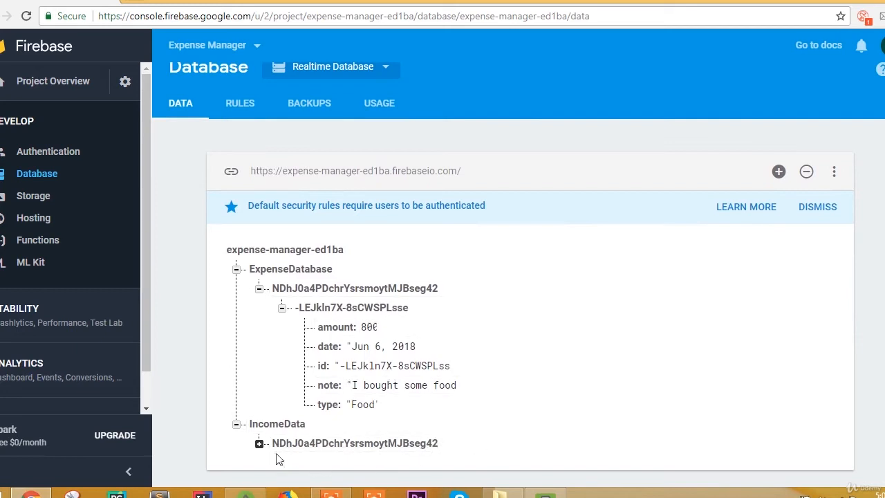
pyautogui.click(259, 444)
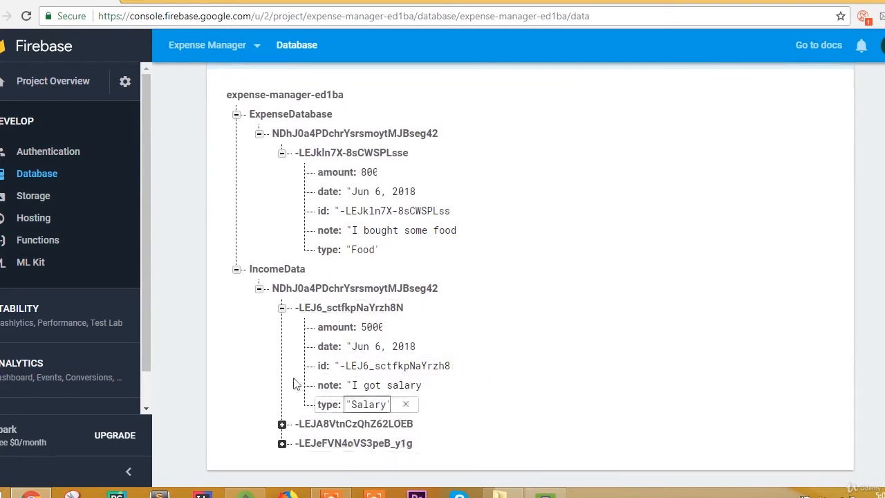
pyautogui.click(349, 307)
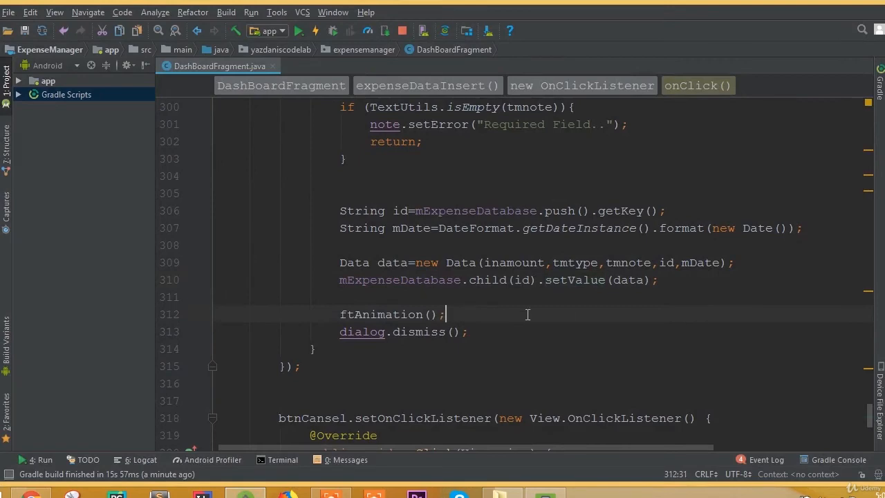
pyautogui.moveTo(626, 301)
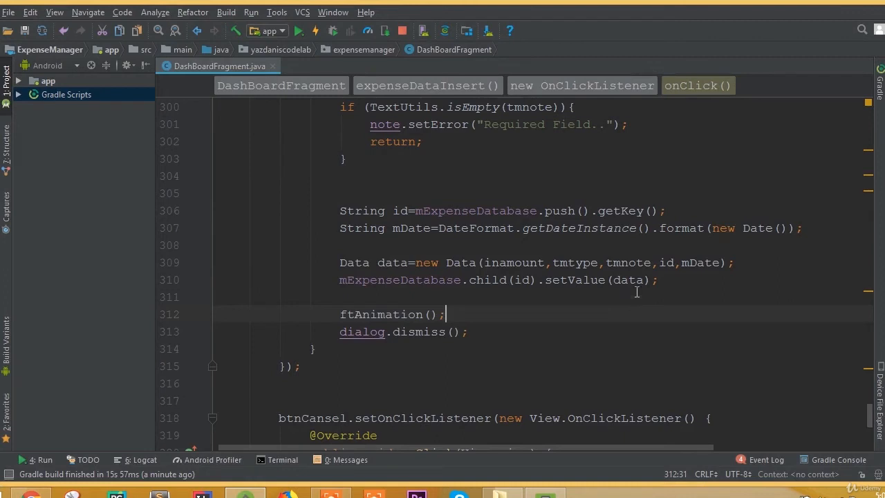
# Start a Toast.makeText(getActivity(), ...) call on a new line after the setValue write
pyautogui.click(661, 280)
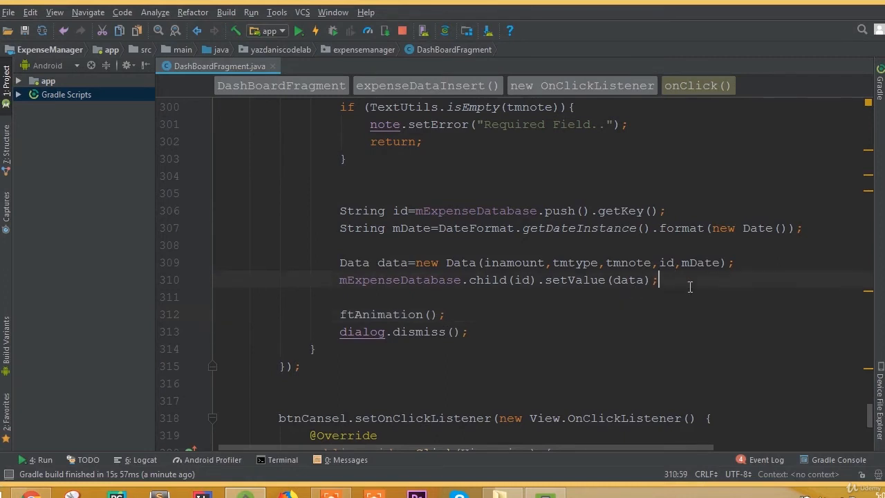
pyautogui.press('enter')
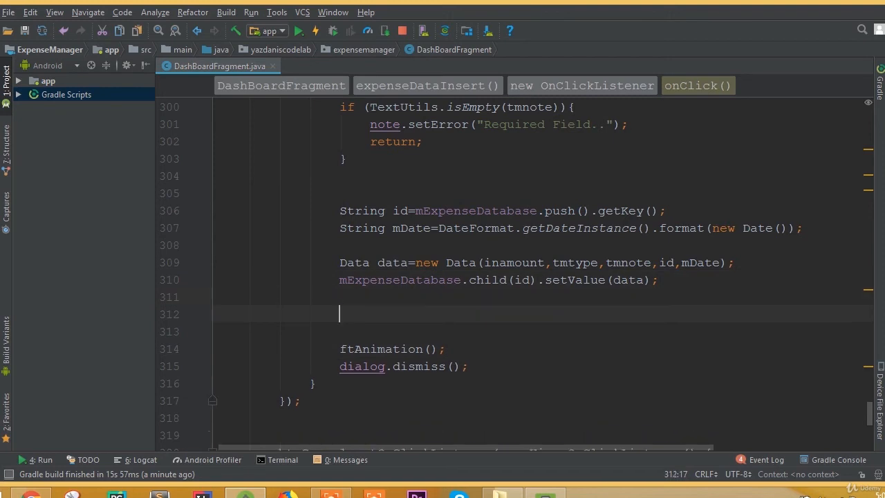
pyautogui.write('To')
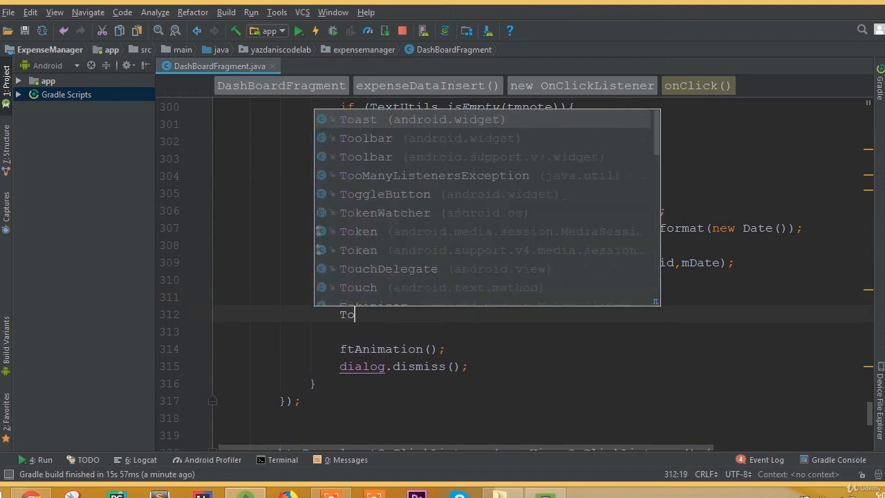
pyautogui.write('ast.m')
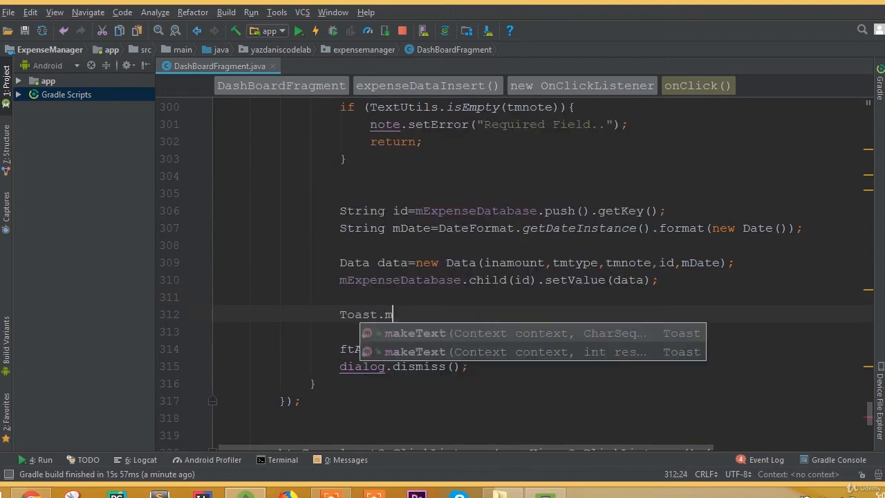
pyautogui.write('akeText(getActivity(),')
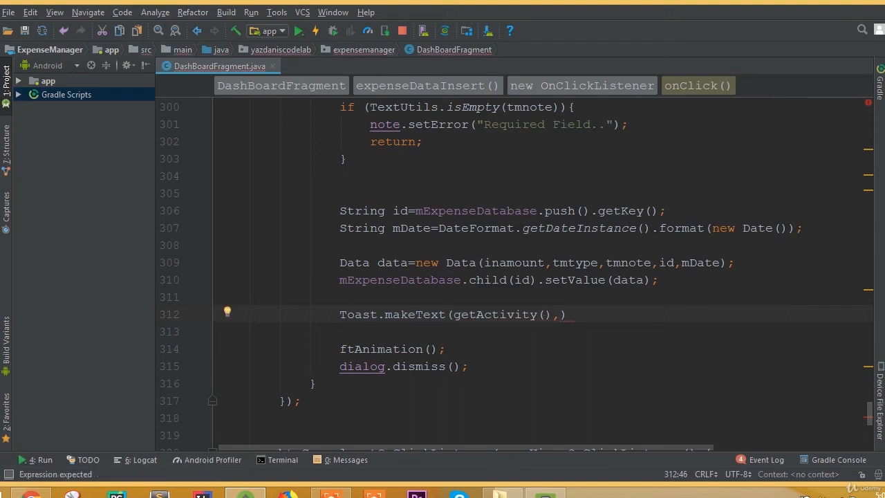
pyautogui.write('"')
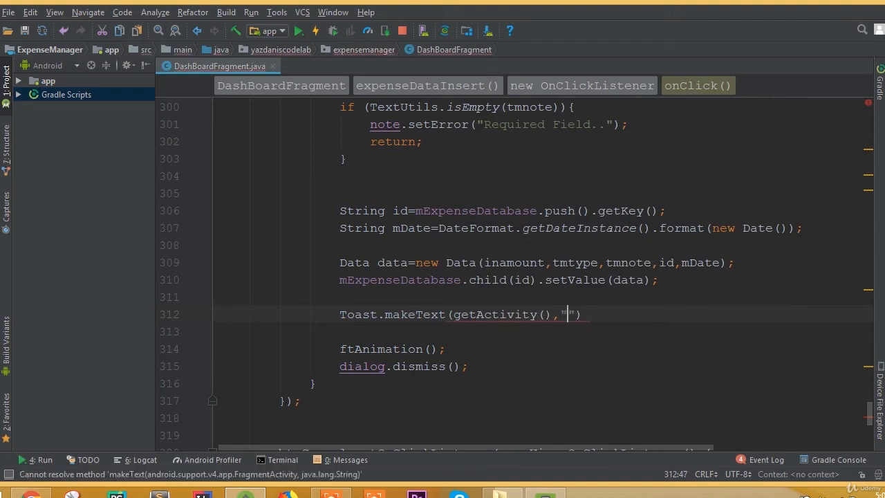
# Finish the toast with message 'Data added', Toast.LENGTH_SHORT and .show()
pyautogui.write('d')
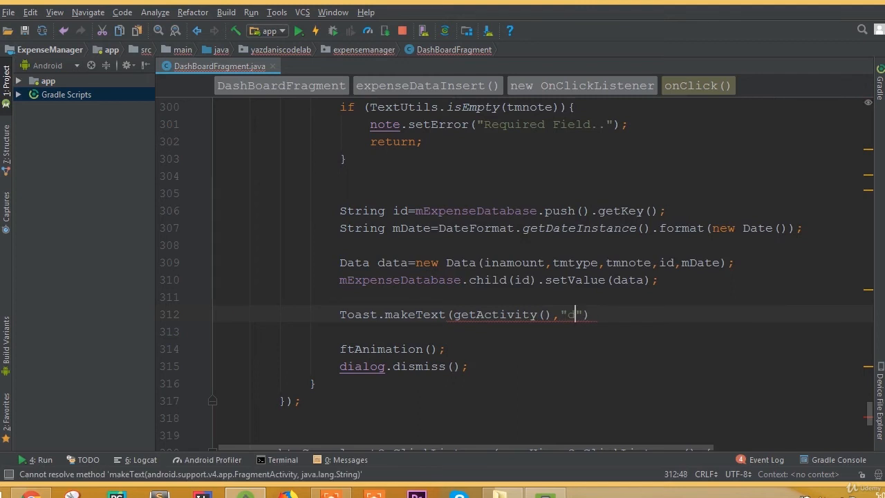
pyautogui.press('Backspace')
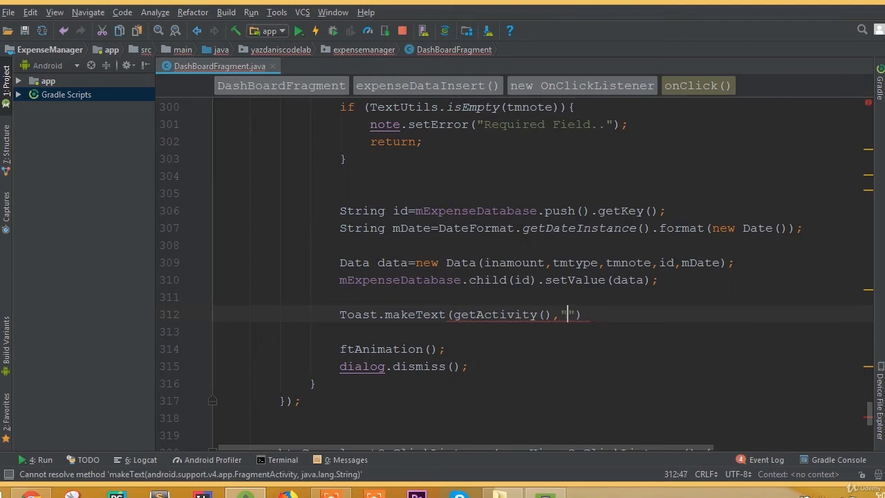
pyautogui.write('Data a')
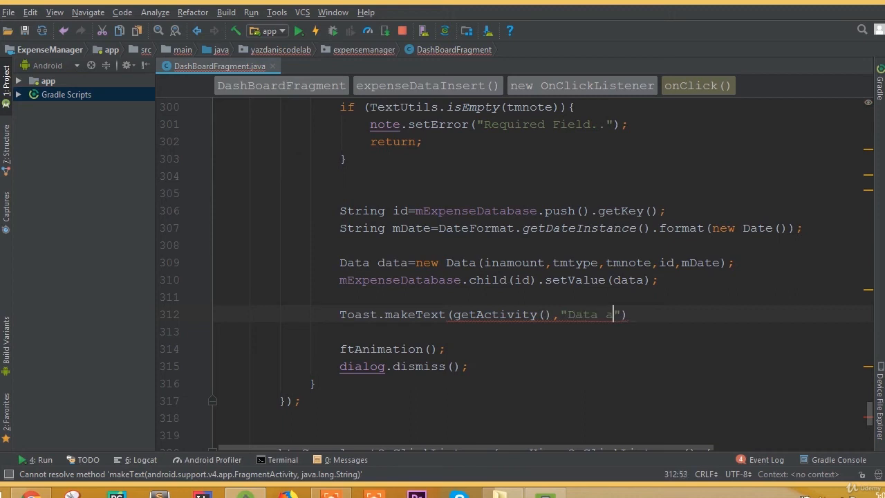
pyautogui.write('dded')
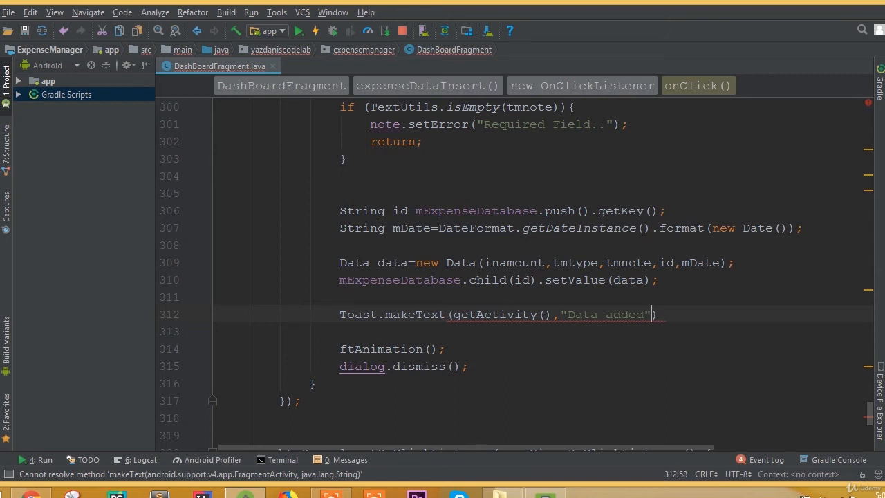
pyautogui.write(',')
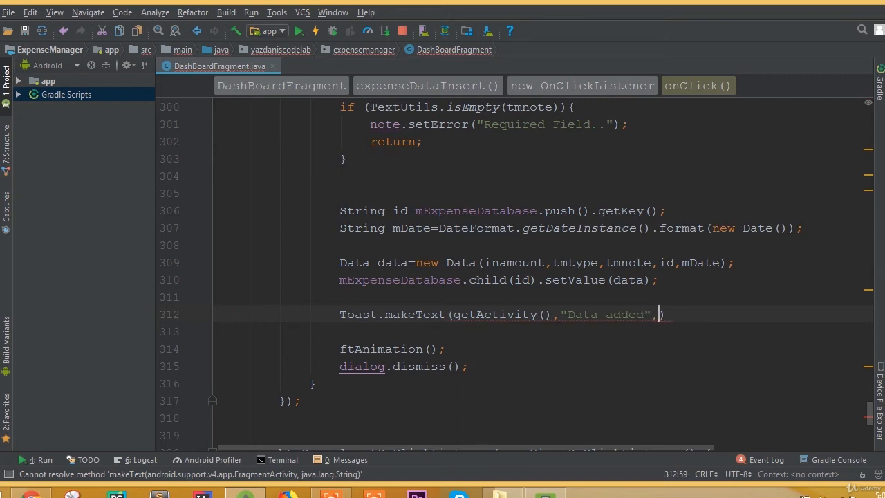
pyautogui.write('T')
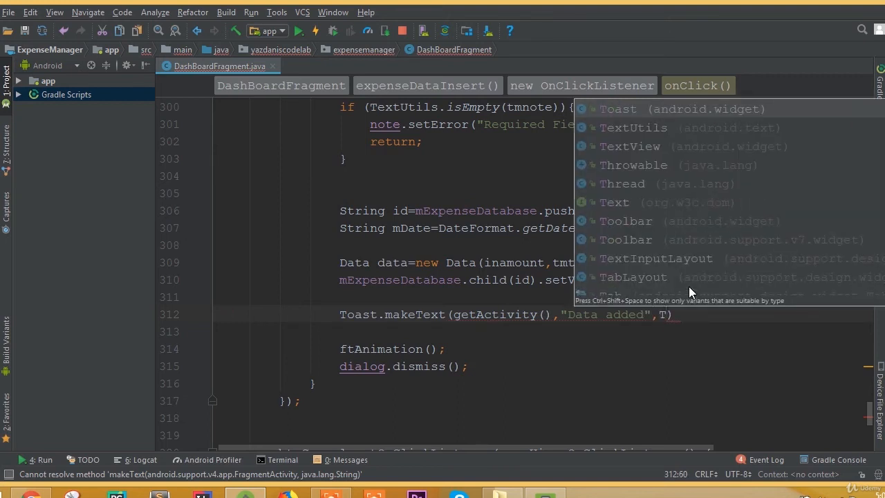
pyautogui.write('Toast.LENGTH_SHORT')
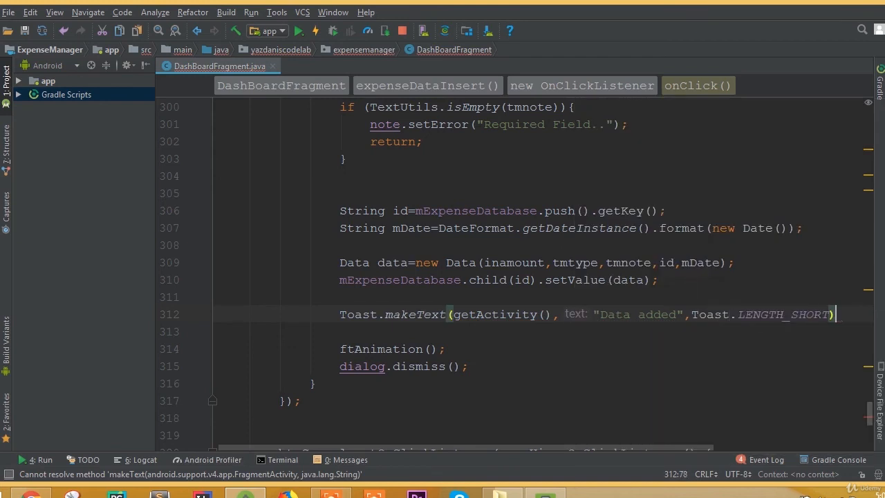
pyautogui.write('.show();')
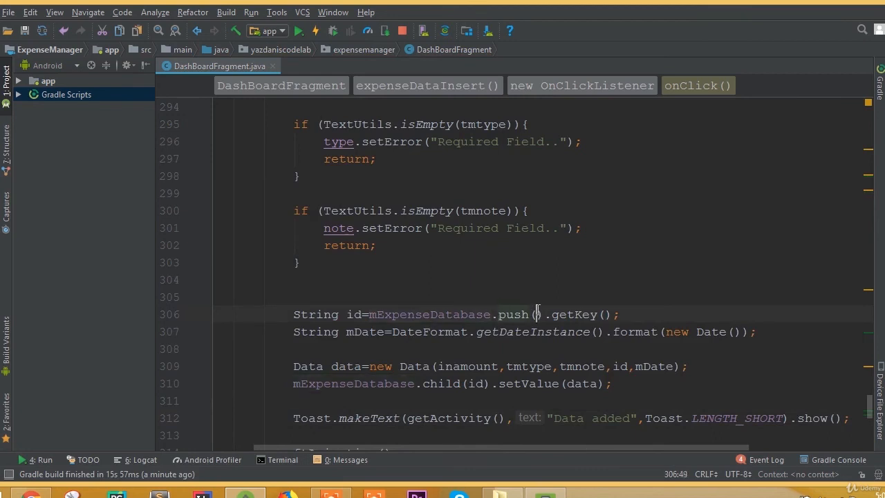
# Remove the blank line between the setValue write and the Toast line
pyautogui.click(423, 331)
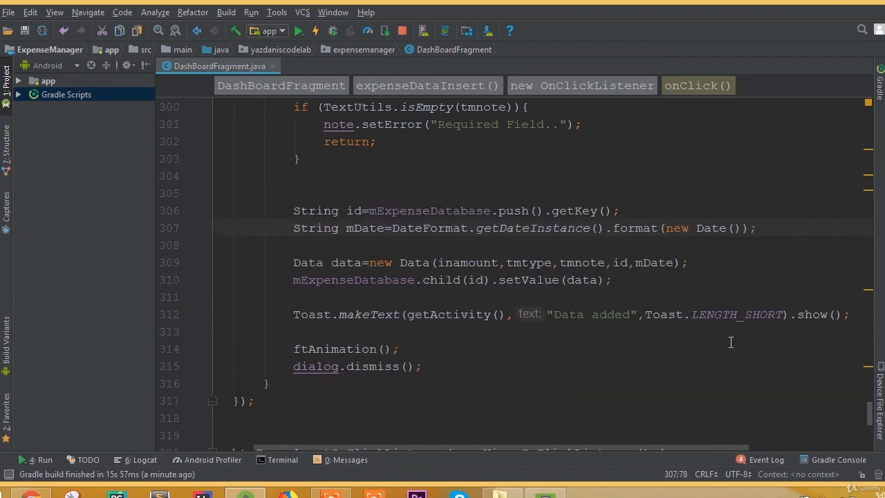
pyautogui.click(564, 262)
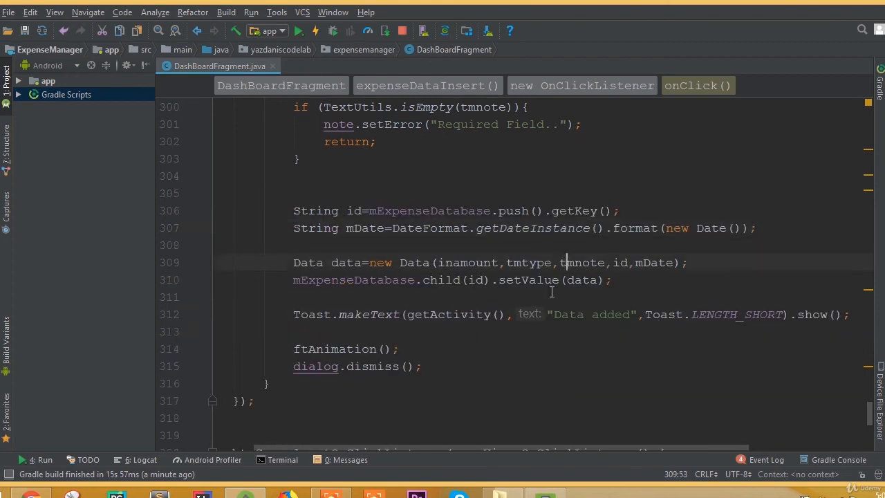
pyautogui.scroll(-3)
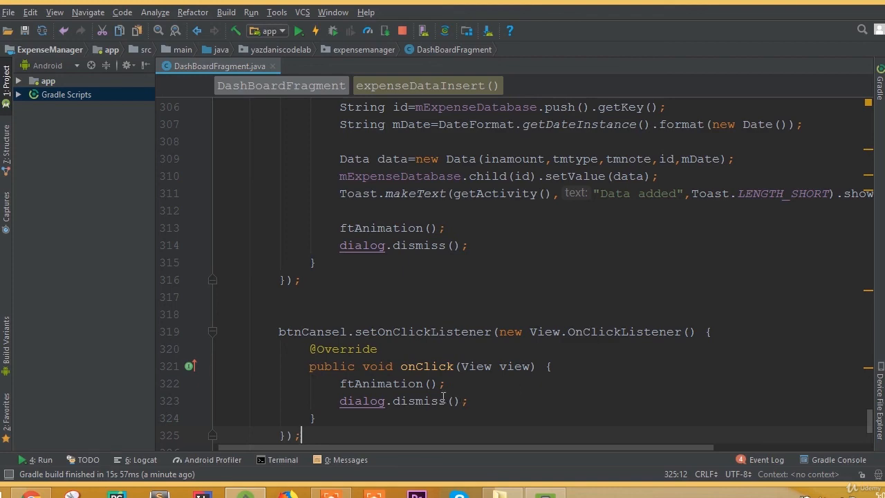
pyautogui.scroll(3)
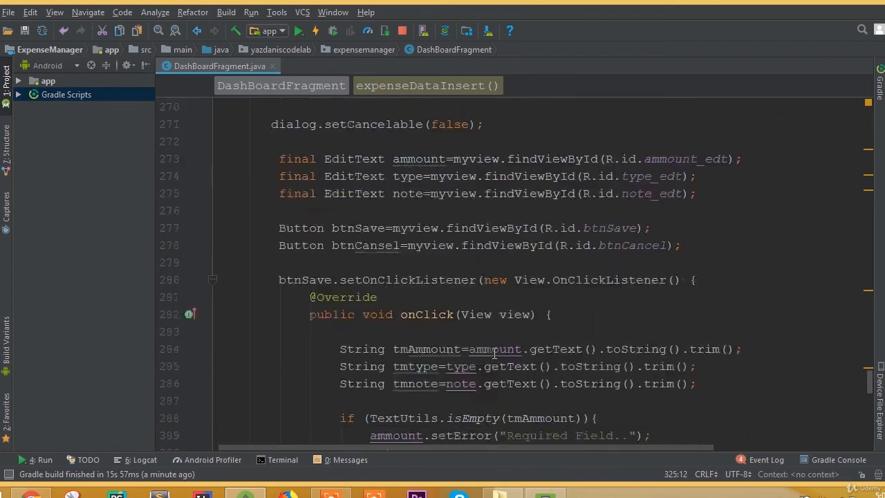